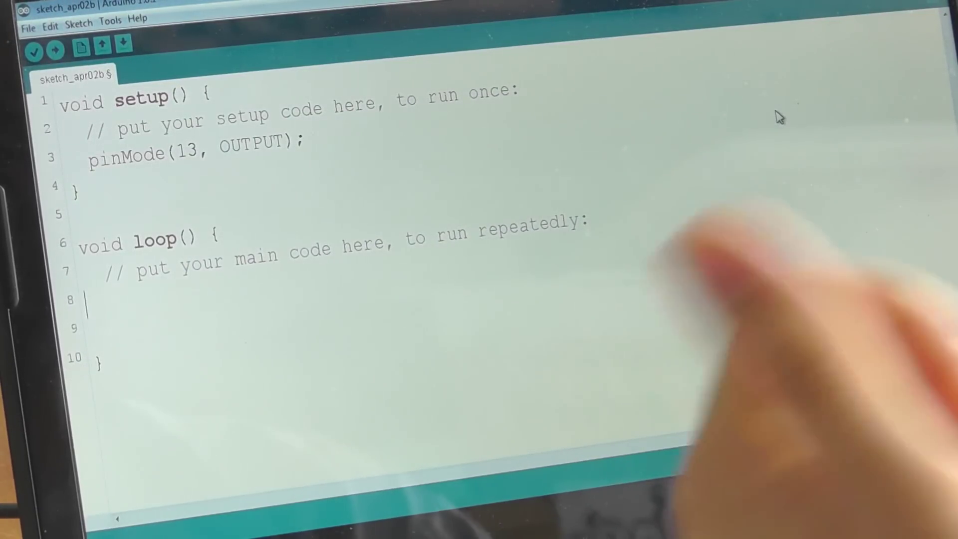
Step: Add digitalWrite(13, HIGH); as line 8 of loop() using autocomplete
{"action": "type", "text": "digitalWrite(13,"}
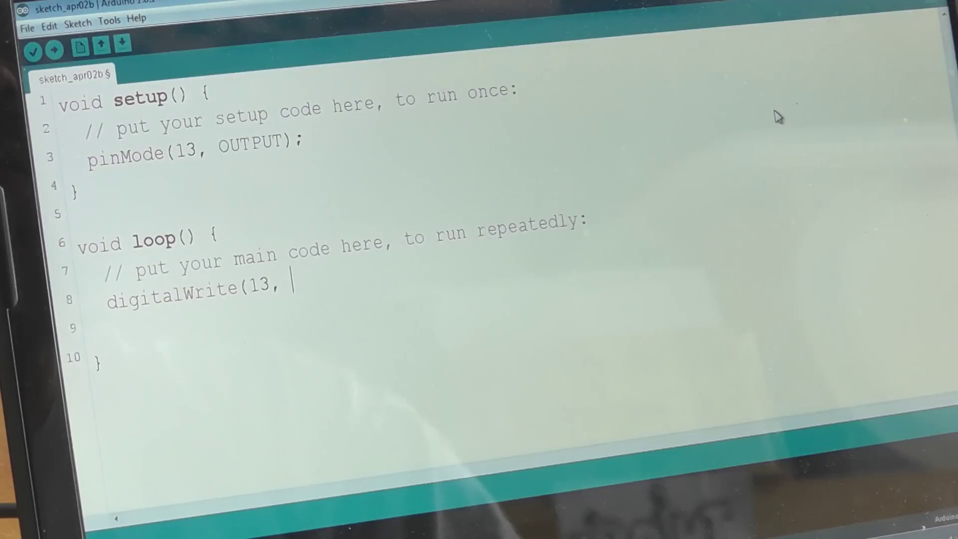
{"action": "type", "text": "HIGH"}
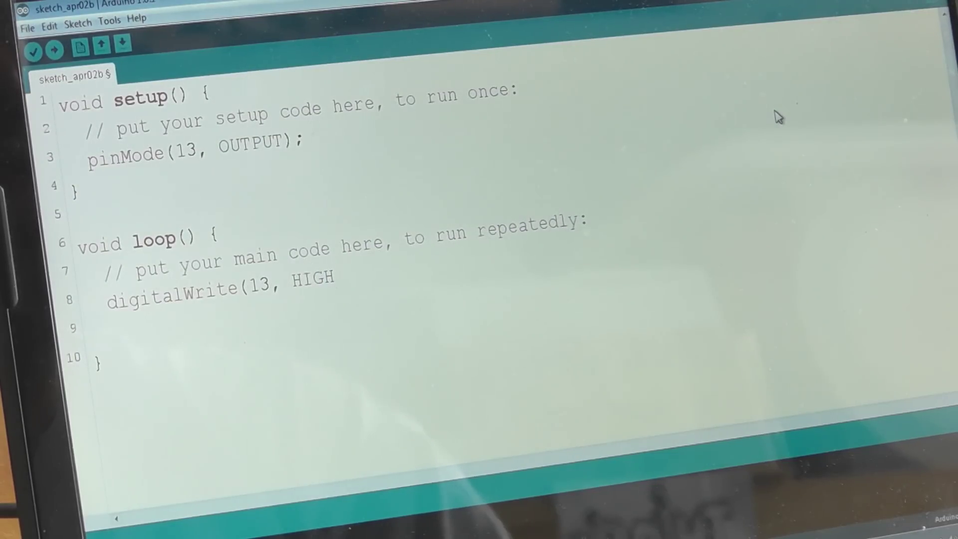
{"action": "type", "text": ");"}
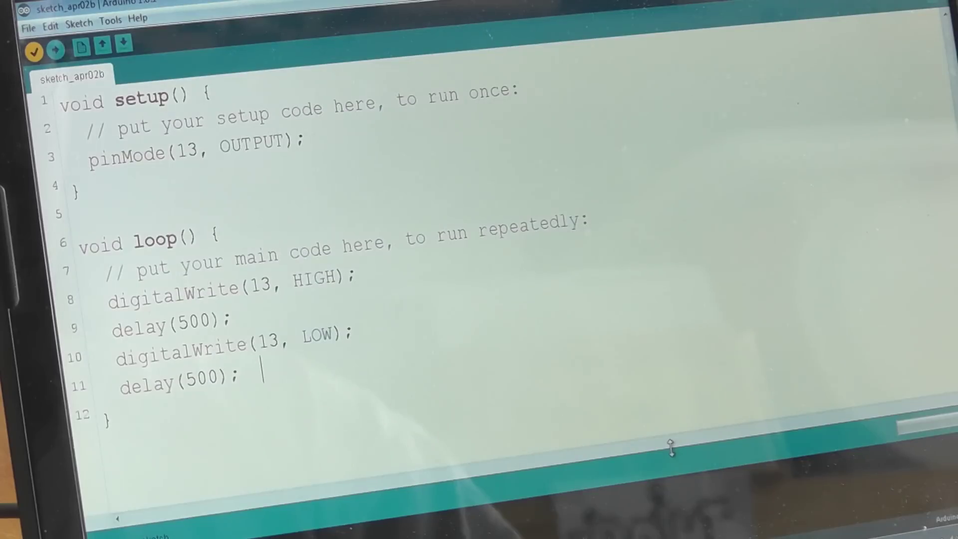
Step: Verify the blink sketch until the output pane reports 'Done compiling'
{"action": "left_click", "coordinate": [35, 50]}
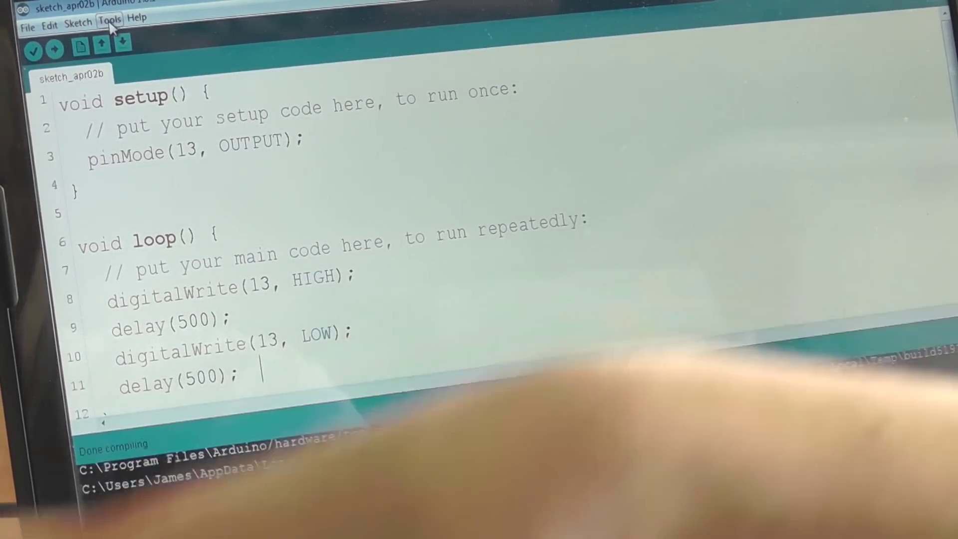
Step: Select Arduino Uno as the target board from the Tools board list
{"action": "left_click", "coordinate": [106, 23]}
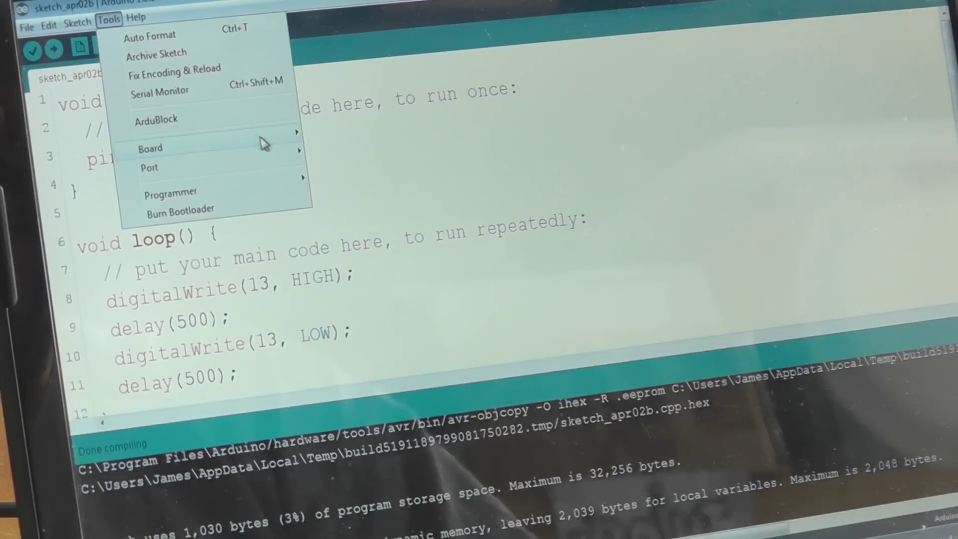
{"action": "left_click", "coordinate": [151, 149]}
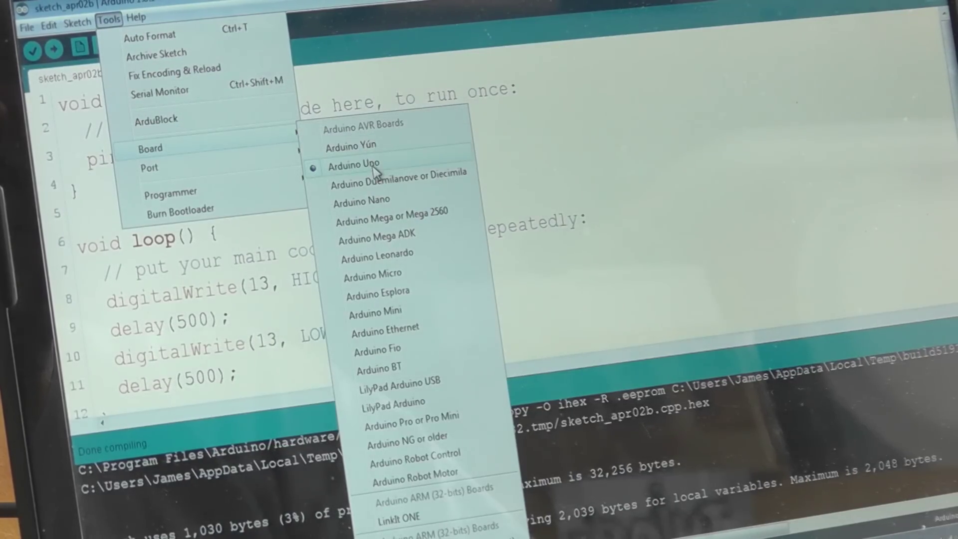
{"action": "left_click", "coordinate": [149, 167]}
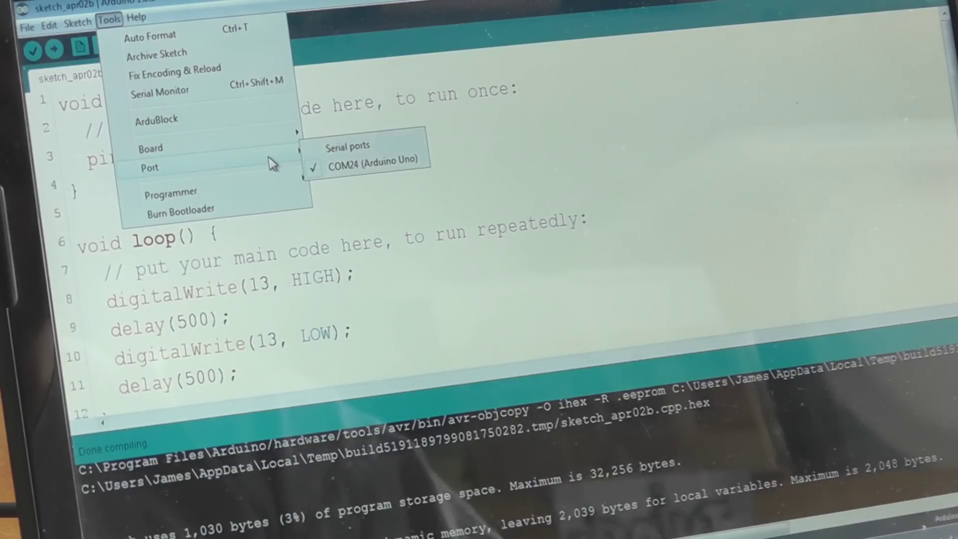